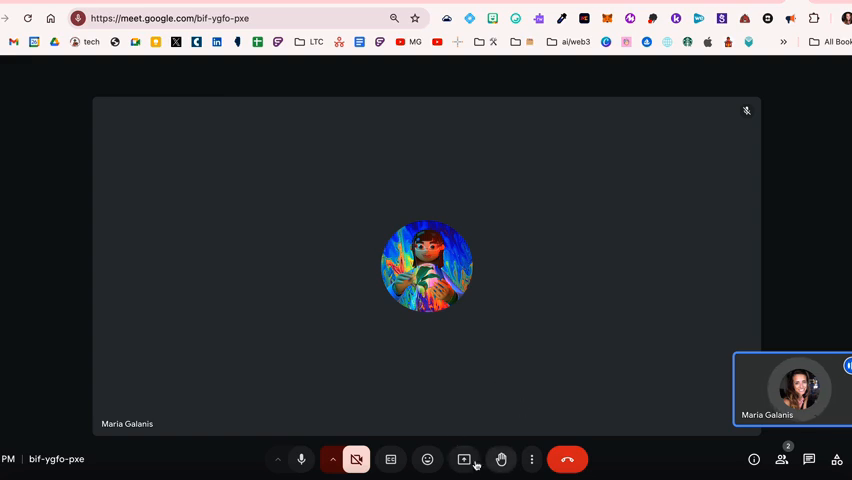
{"action": "mouse_move", "coordinate": [464, 460]}
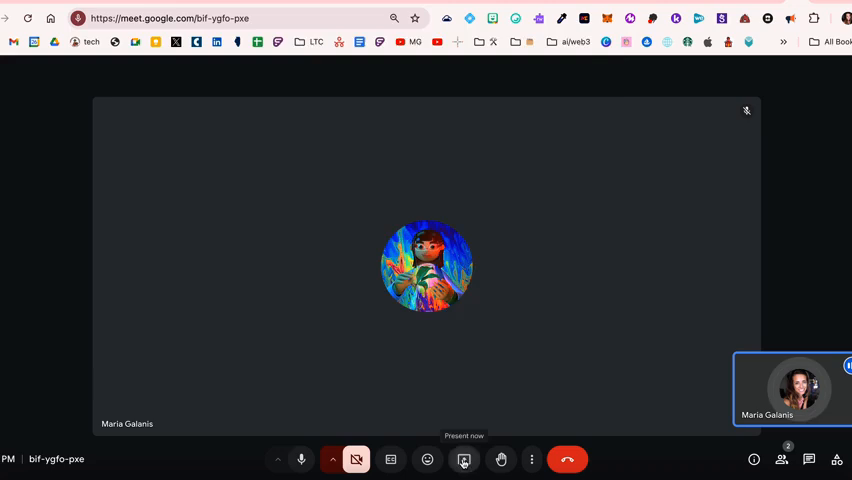
Start Present now so the meeting's share chooser lists the browser tabs
{"action": "left_click", "coordinate": [464, 460]}
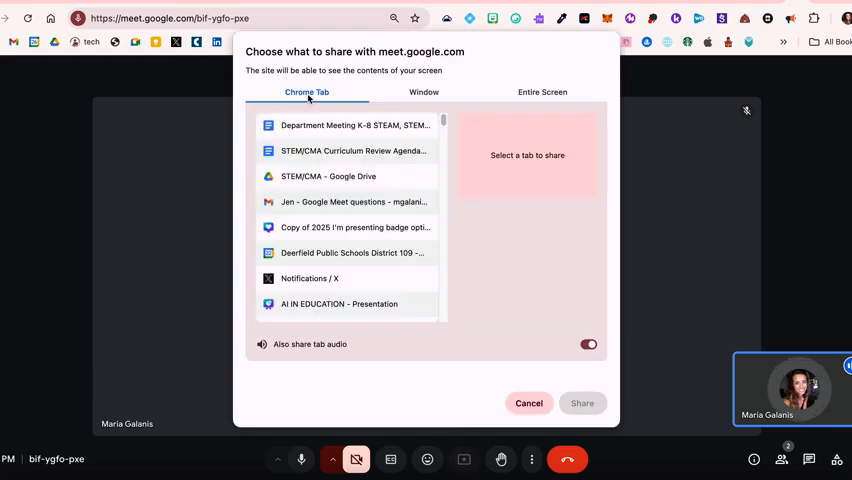
{"action": "mouse_move", "coordinate": [382, 94]}
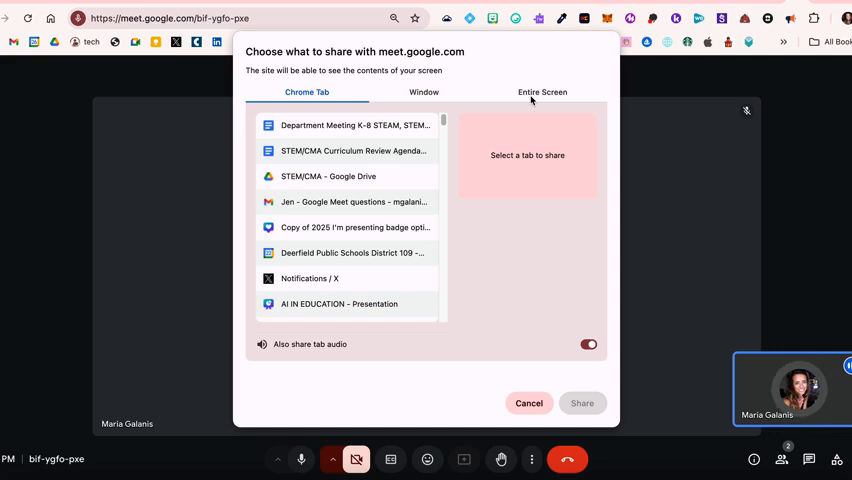
{"action": "mouse_move", "coordinate": [524, 96]}
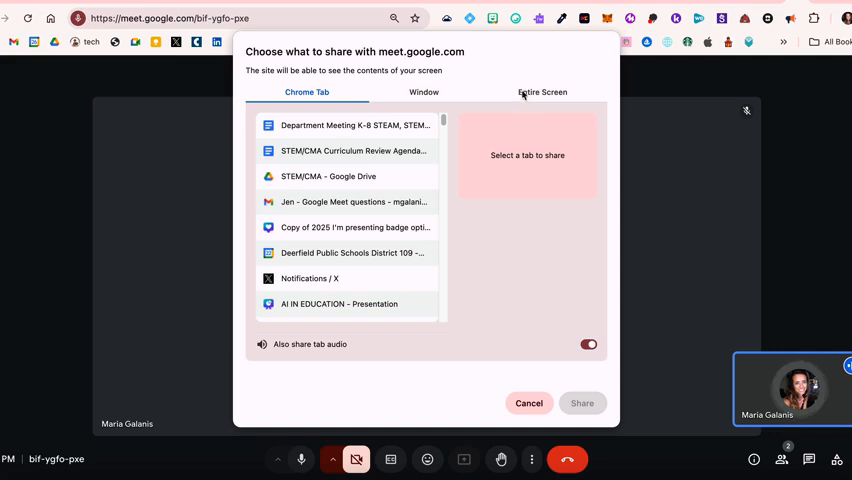
Share the entire screen, dismiss the infinity mirror warning, and end up with nothing presented
{"action": "left_click", "coordinate": [542, 92]}
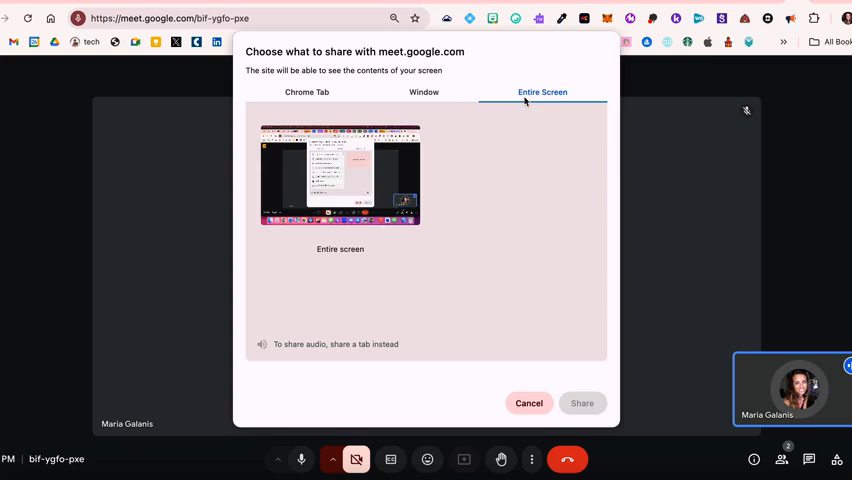
{"action": "left_click", "coordinate": [340, 180]}
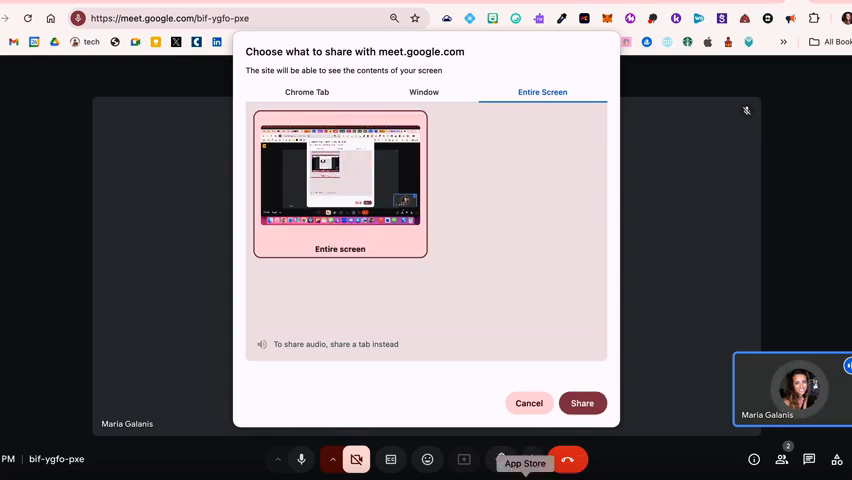
{"action": "left_click", "coordinate": [582, 404]}
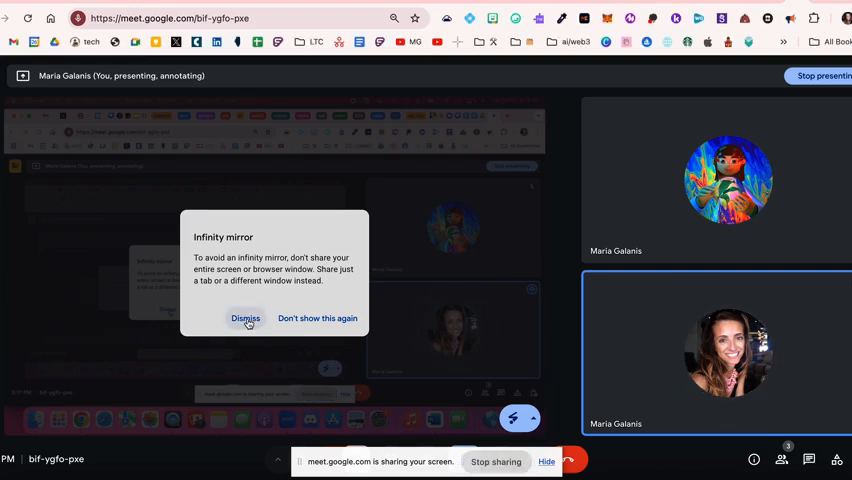
{"action": "left_click", "coordinate": [244, 318]}
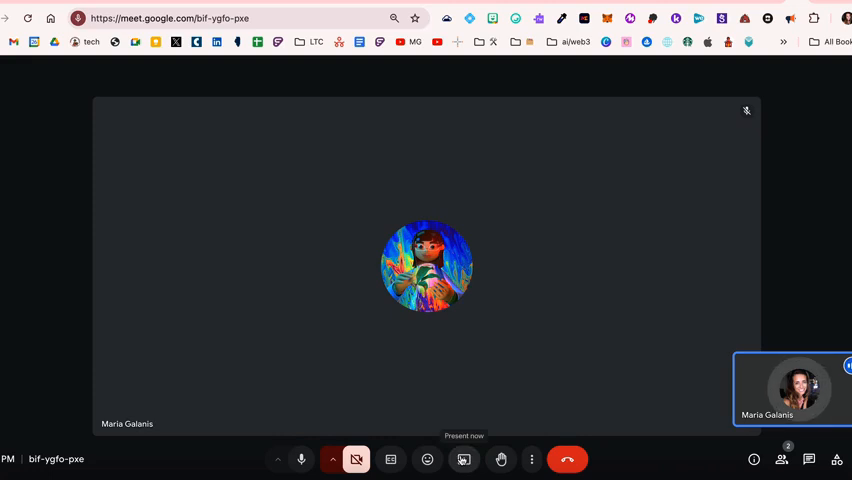
Present the Department Meeting K-8 STEAM, STEM, CMA 24-25 agenda Chrome tab to the meeting
{"action": "left_click", "coordinate": [464, 460]}
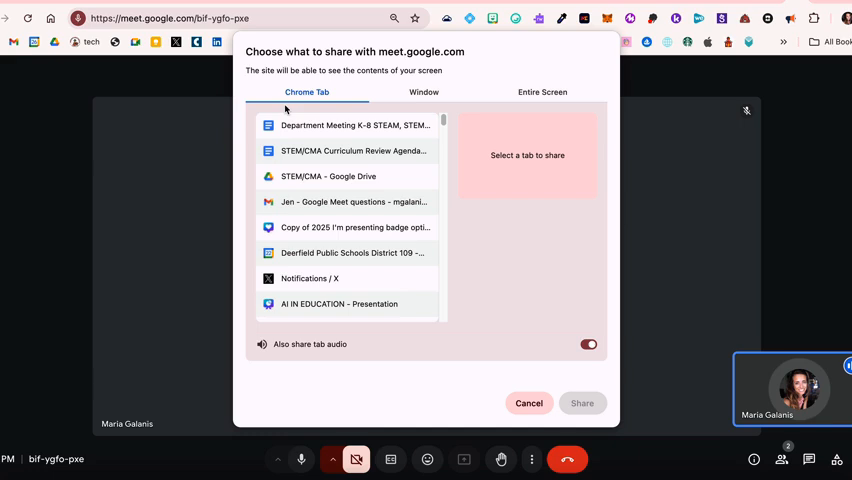
{"action": "mouse_move", "coordinate": [292, 112]}
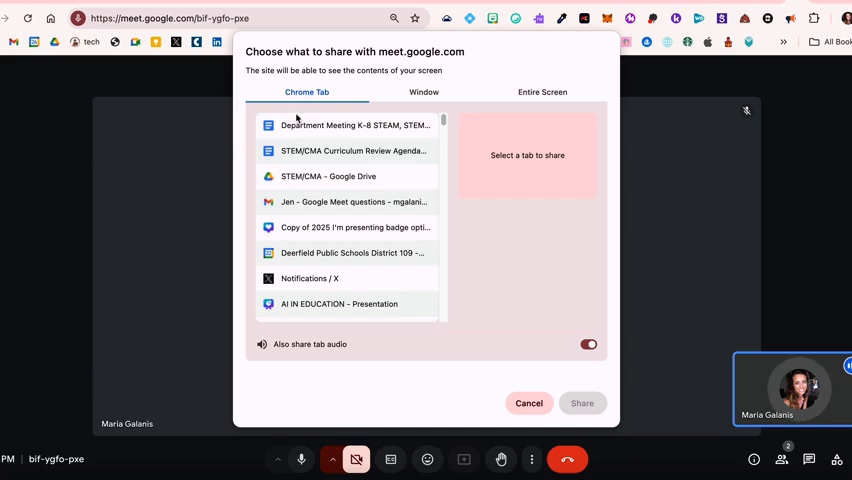
{"action": "left_click", "coordinate": [352, 126]}
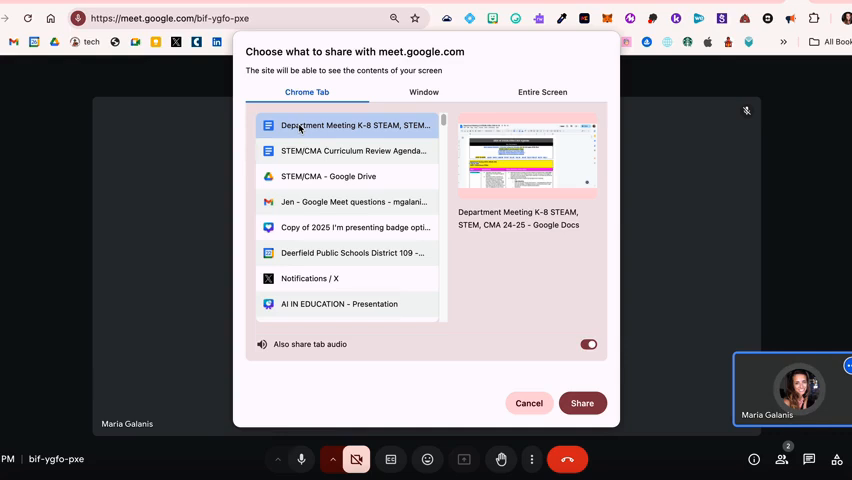
{"action": "left_click", "coordinate": [582, 404]}
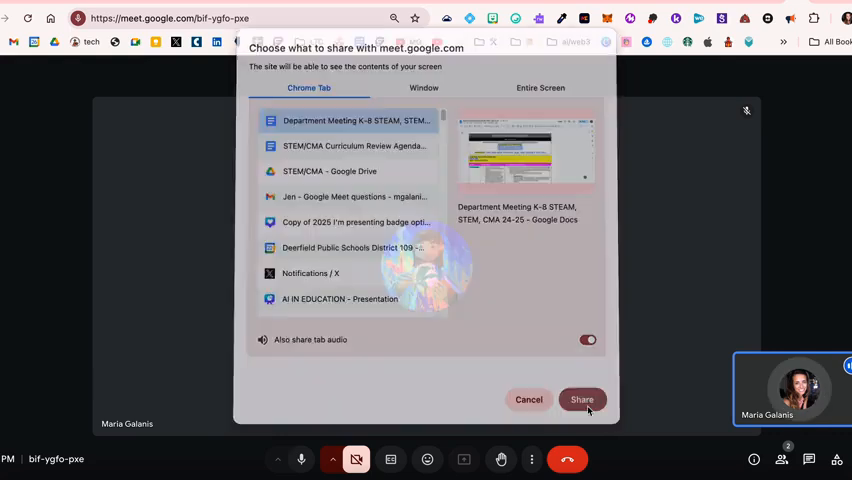
{"action": "left_click", "coordinate": [582, 400]}
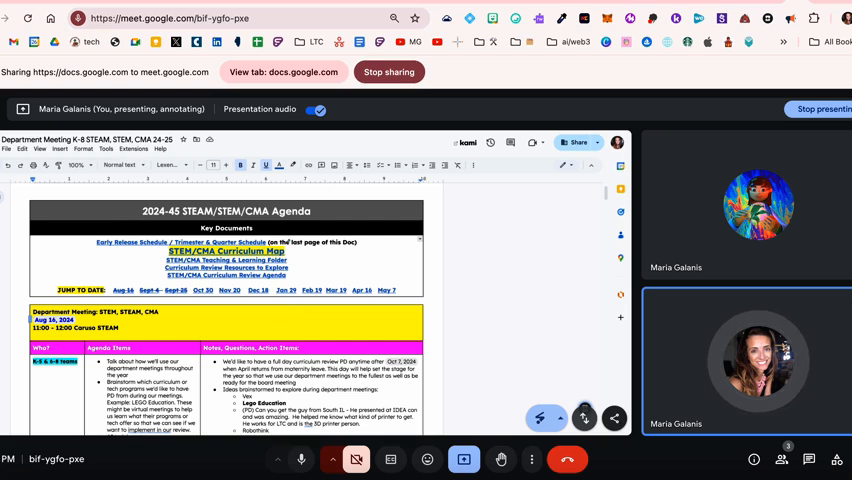
Stop annotating on the shared tab and bring the shared docs.google.com agenda tab to the front
{"action": "left_click", "coordinate": [544, 418]}
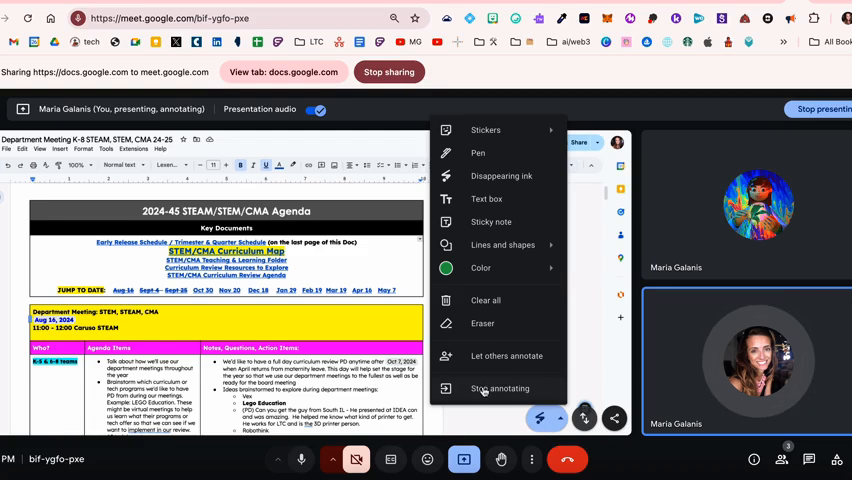
{"action": "left_click", "coordinate": [498, 388]}
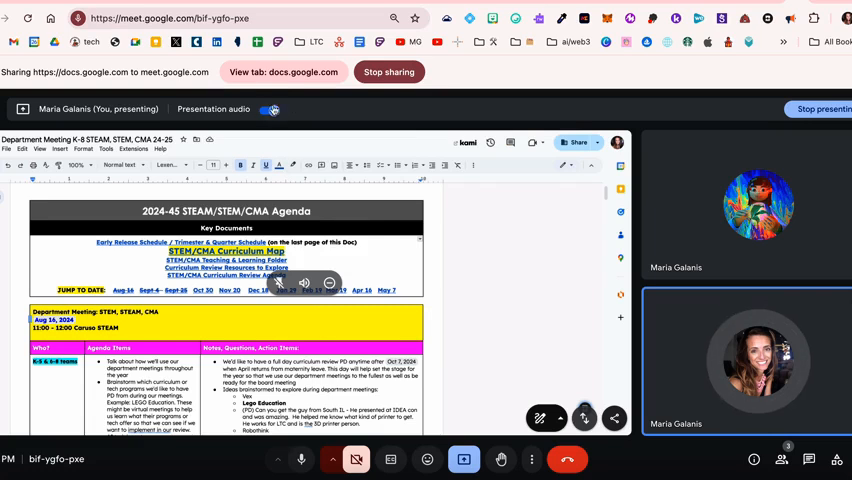
{"action": "left_click", "coordinate": [270, 108]}
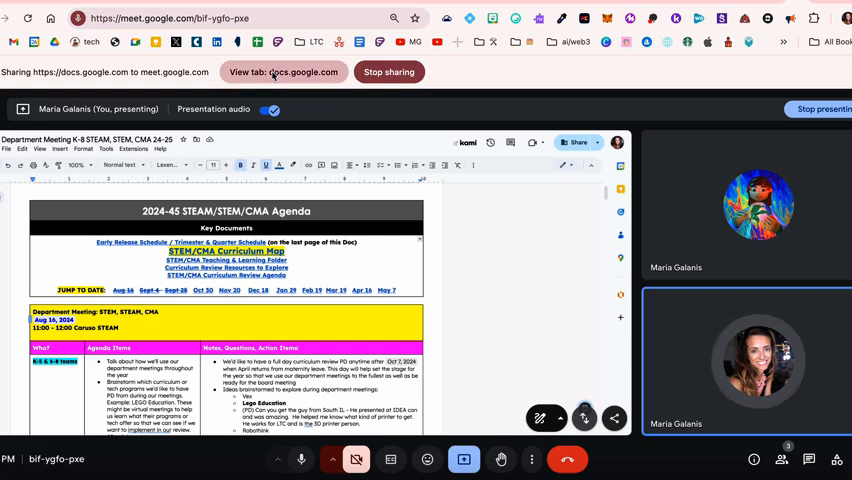
{"action": "left_click", "coordinate": [284, 72]}
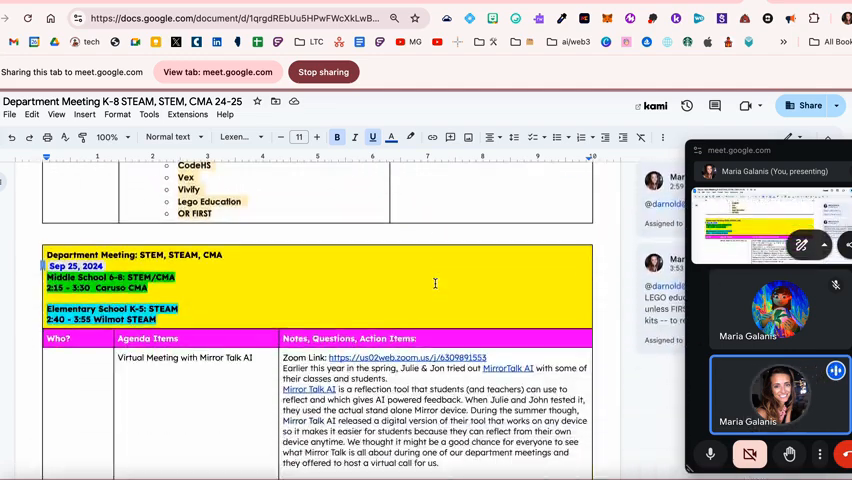
Follow the FIRST link in the Sep 4, 2024 agenda entry to the FIRST Illinois Robotics website
{"action": "scroll", "scroll_direction": "down", "scroll_amount": 3}
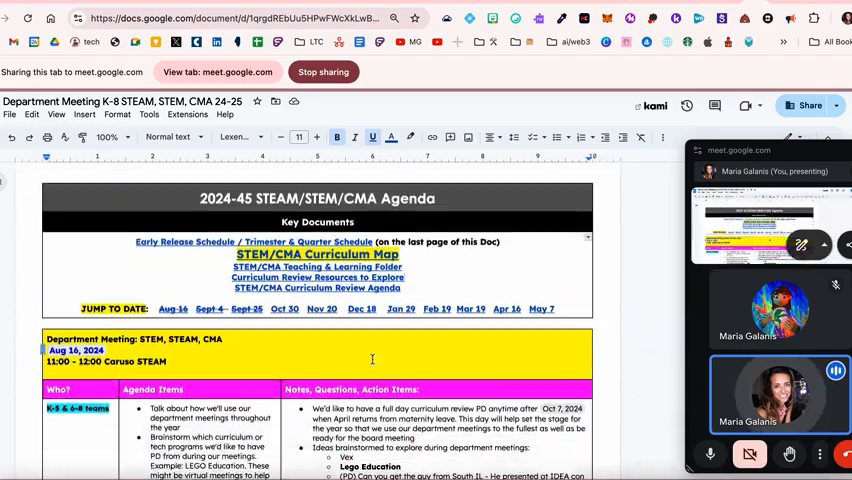
{"action": "scroll", "scroll_direction": "down", "scroll_amount": 3}
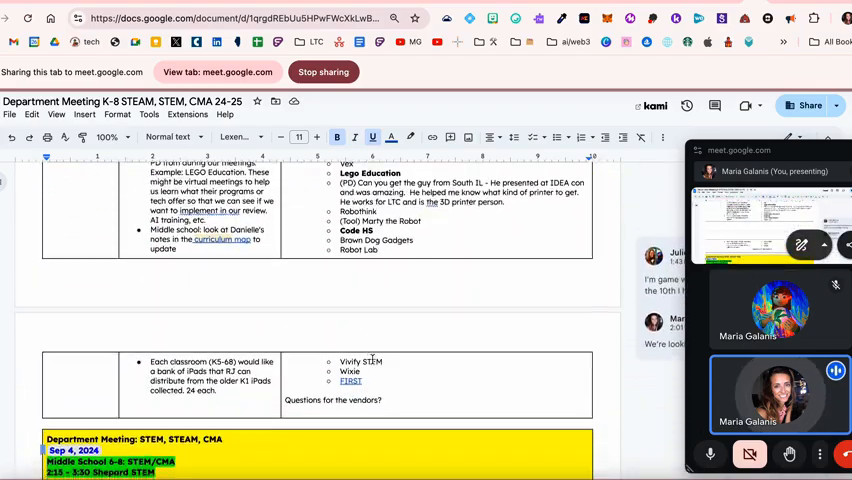
{"action": "scroll", "scroll_direction": "down", "scroll_amount": 3}
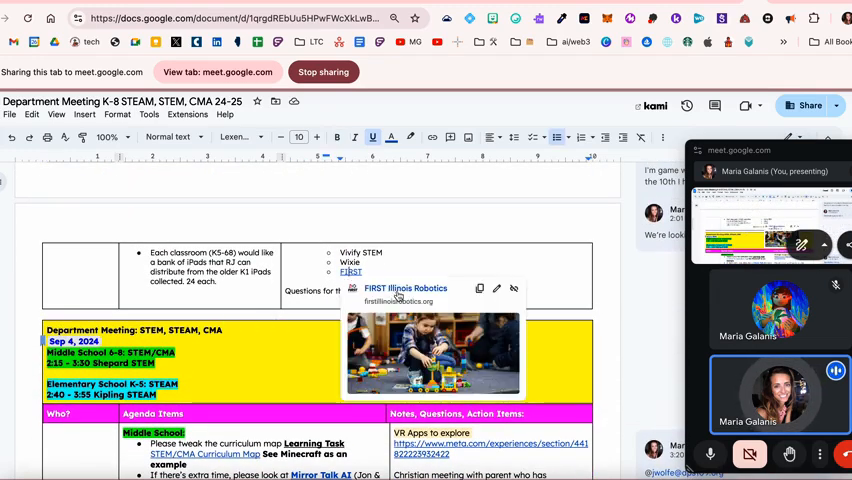
{"action": "left_click", "coordinate": [404, 288]}
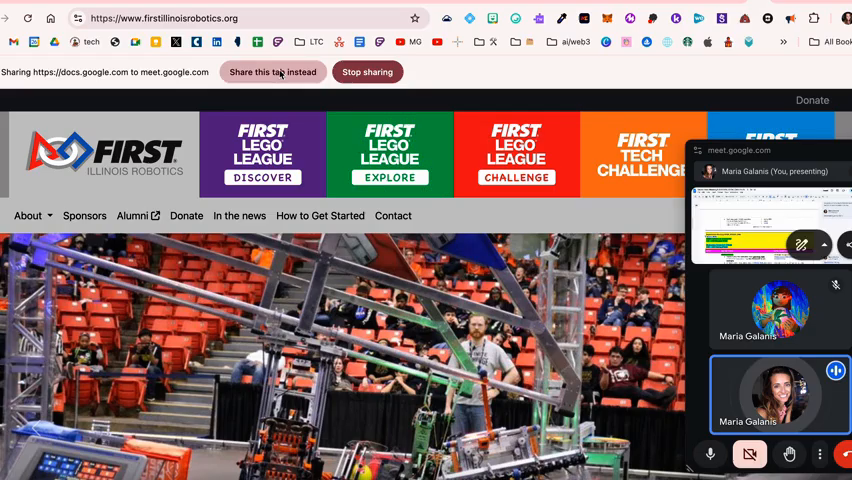
Share the FIRST Illinois Robotics website tab instead and scroll to its footer and back up
{"action": "left_click", "coordinate": [272, 72]}
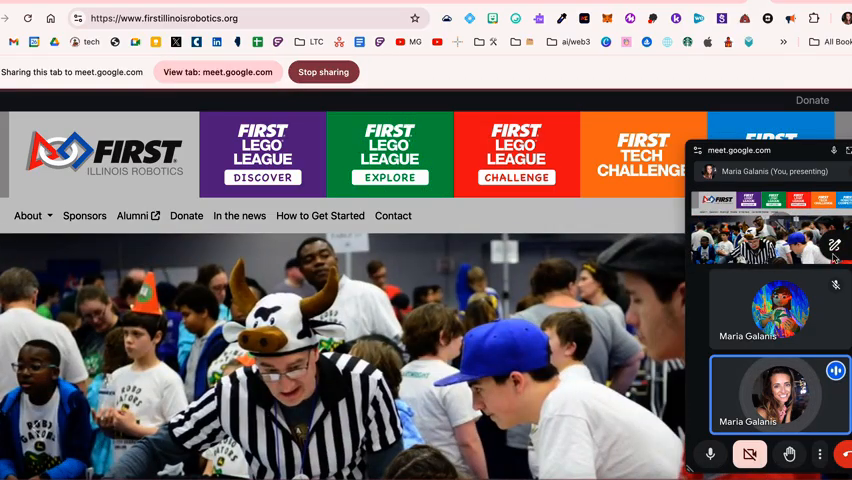
{"action": "scroll", "scroll_direction": "down", "scroll_amount": 3}
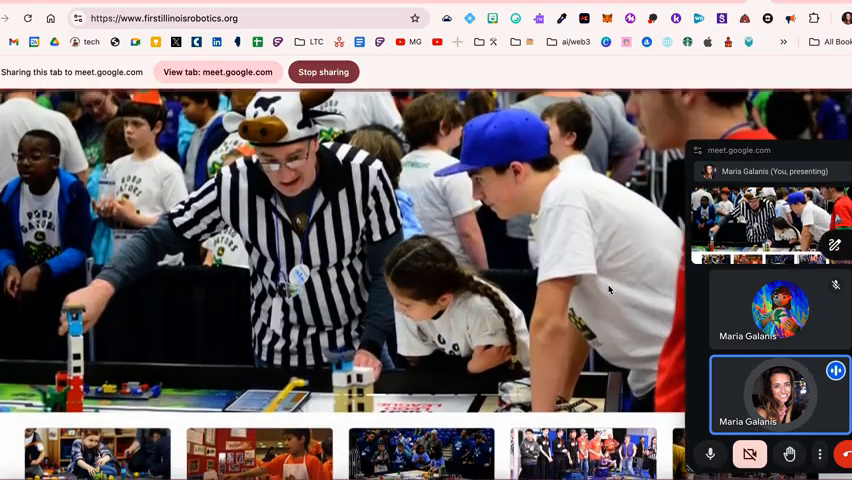
{"action": "scroll", "scroll_direction": "down", "scroll_amount": 3}
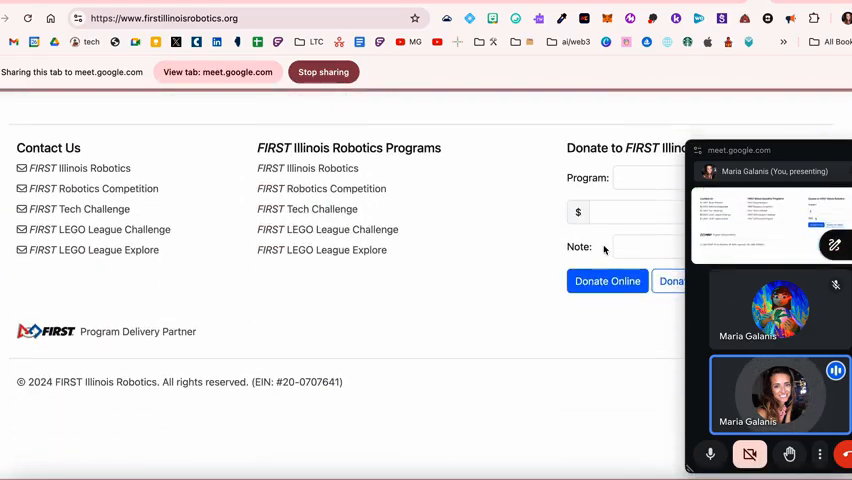
{"action": "scroll", "scroll_direction": "up", "scroll_amount": 3}
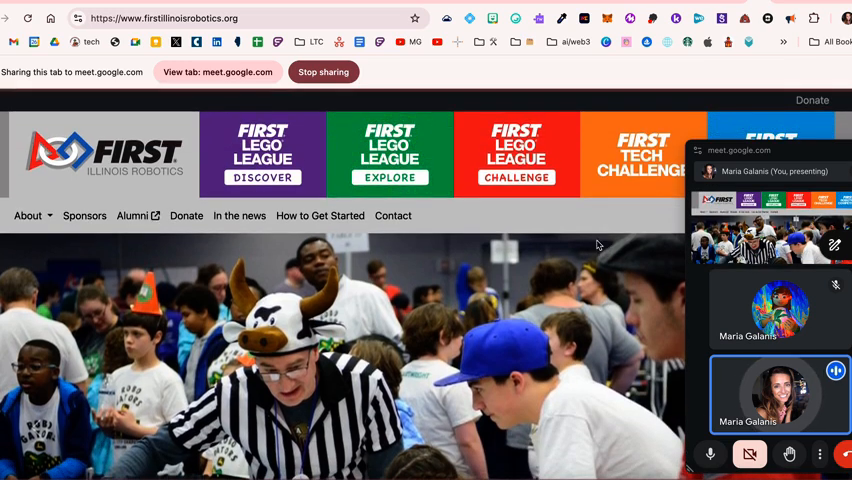